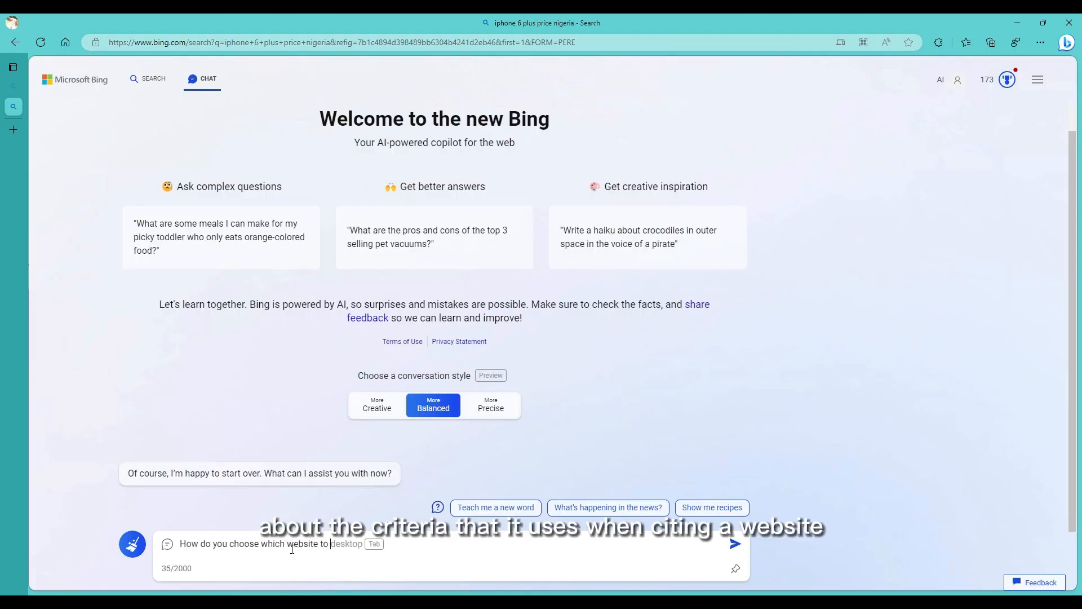
Ask Bing Chat how it decides which website to reference in its answers.
{"action": "type", "text": "refrence in your"}
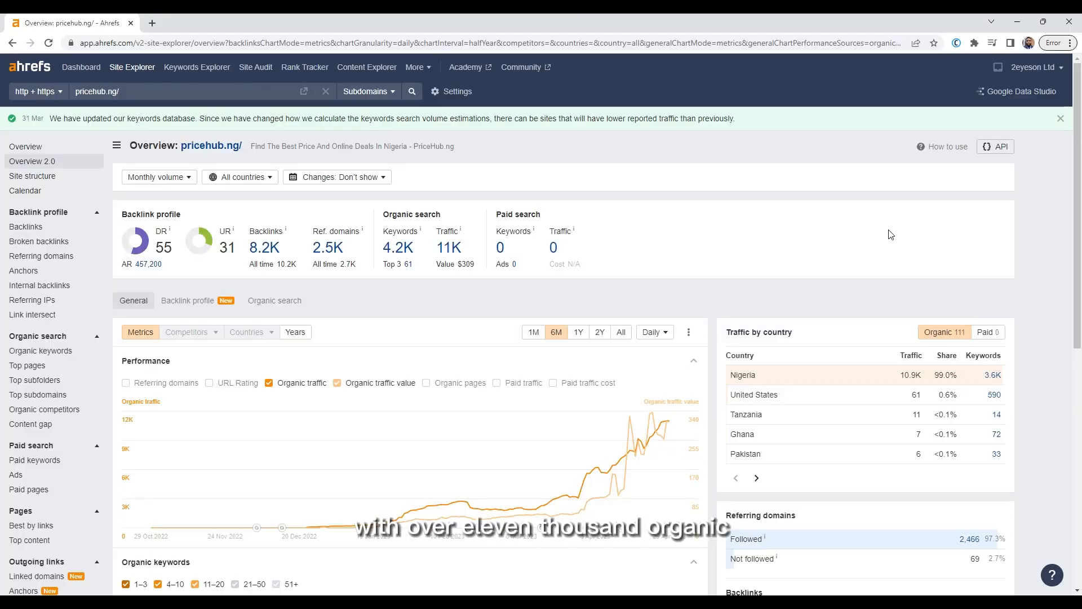
{"action": "mouse_move", "coordinate": [737, 138]}
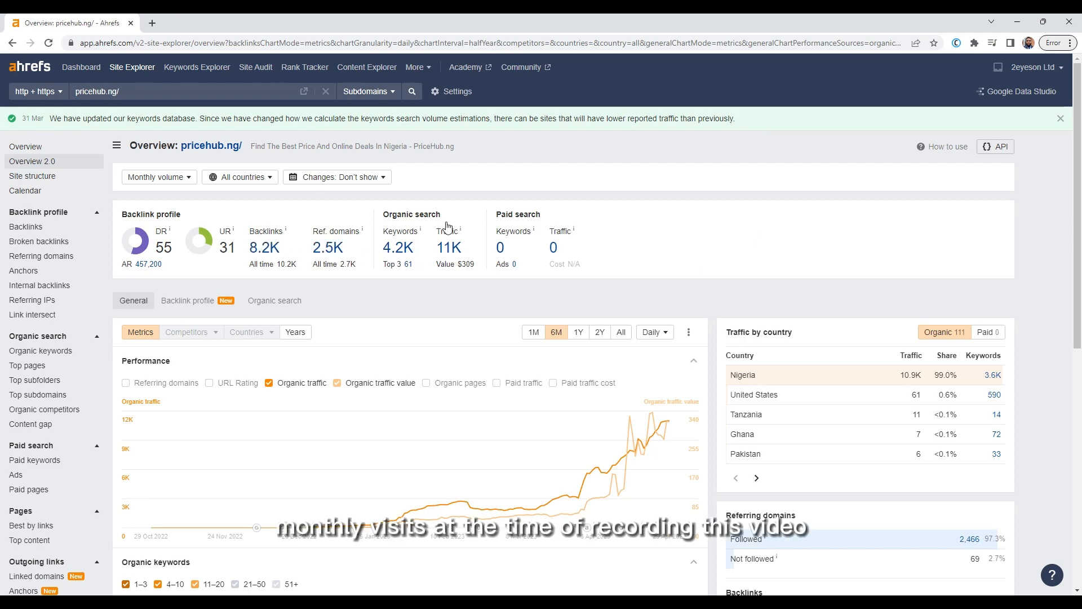
{"action": "mouse_move", "coordinate": [610, 286]}
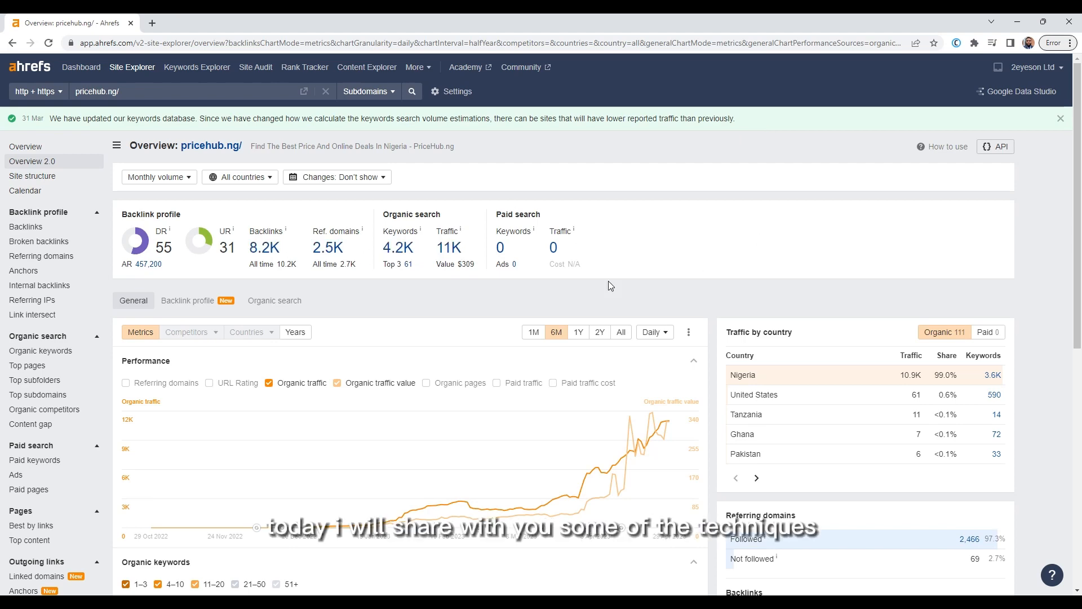
{"action": "scroll", "scroll_direction": "down", "scroll_amount": 3}
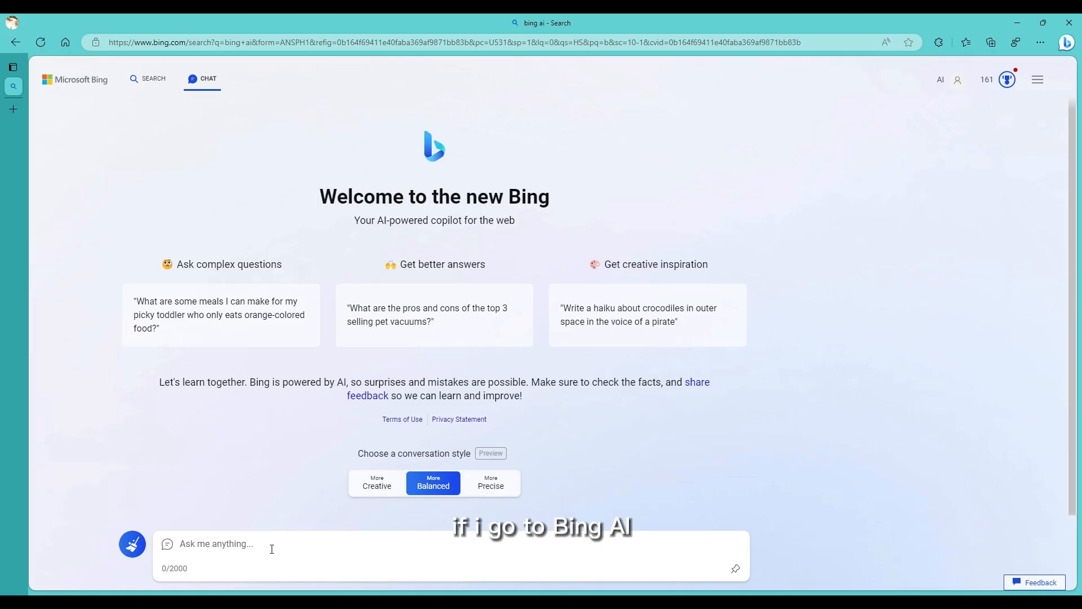
Enter the query 'iPhone 6 plus price in Nigeria' in the Ask me anything box.
{"action": "type", "text": "iPhone 6 plus price in Nigeria"}
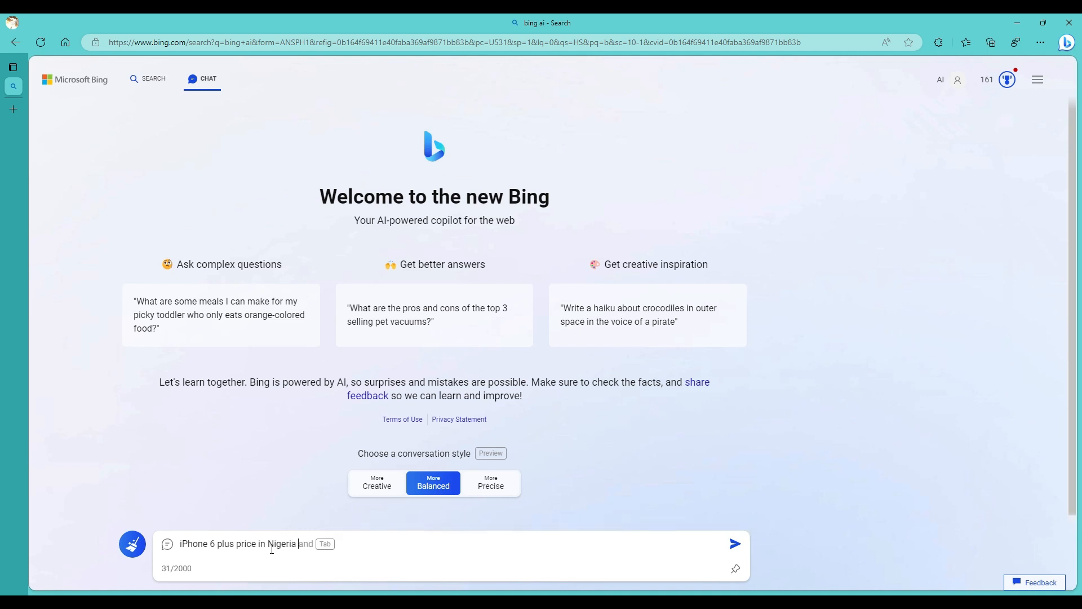
{"action": "left_click", "coordinate": [734, 544]}
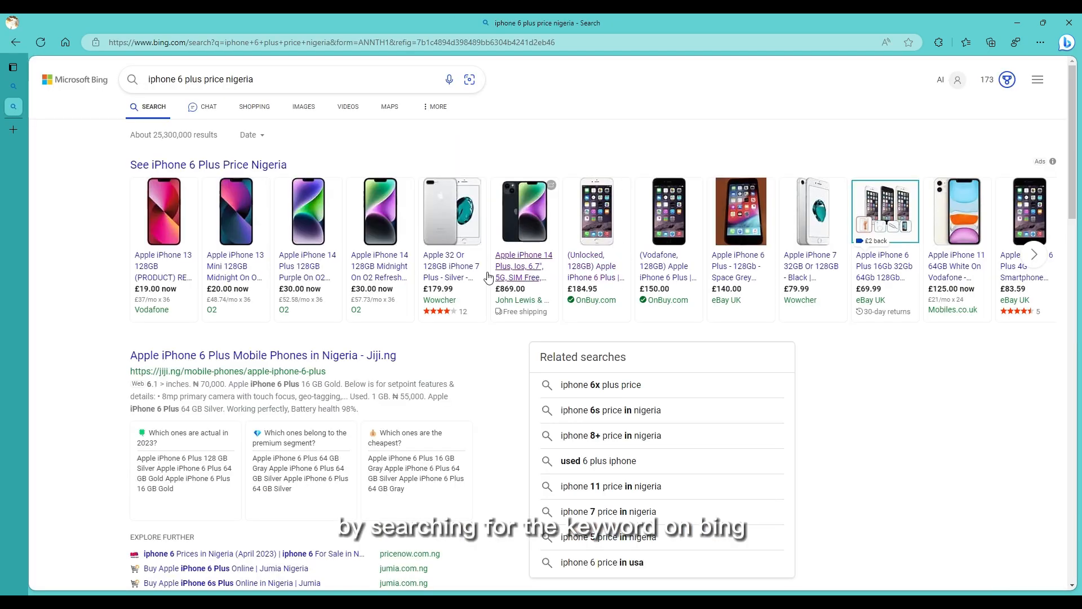
{"action": "scroll", "scroll_direction": "down", "scroll_amount": 3}
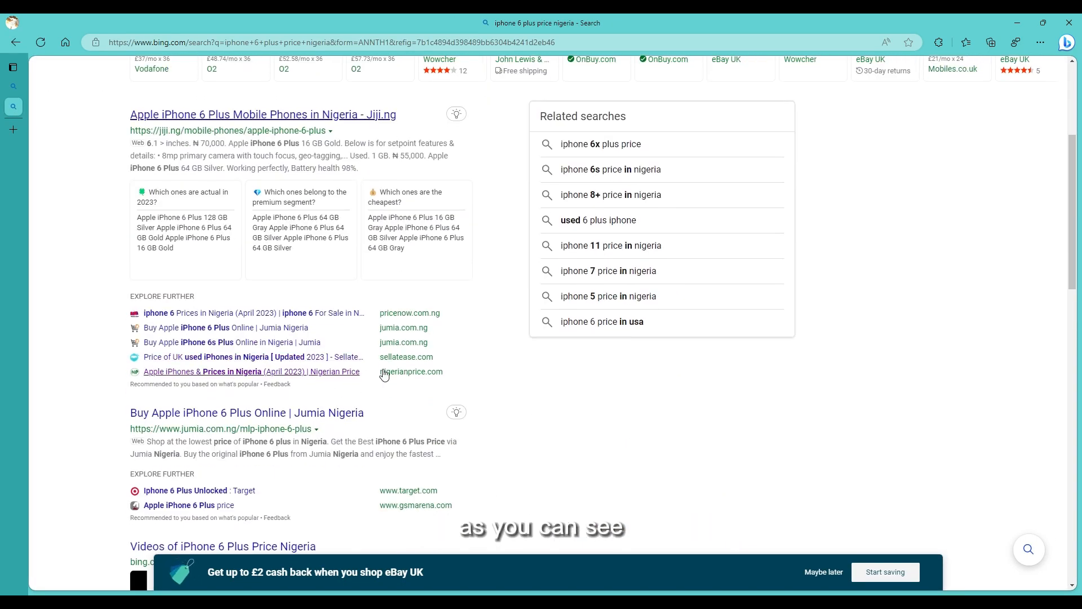
{"action": "scroll", "scroll_direction": "down", "scroll_amount": 3}
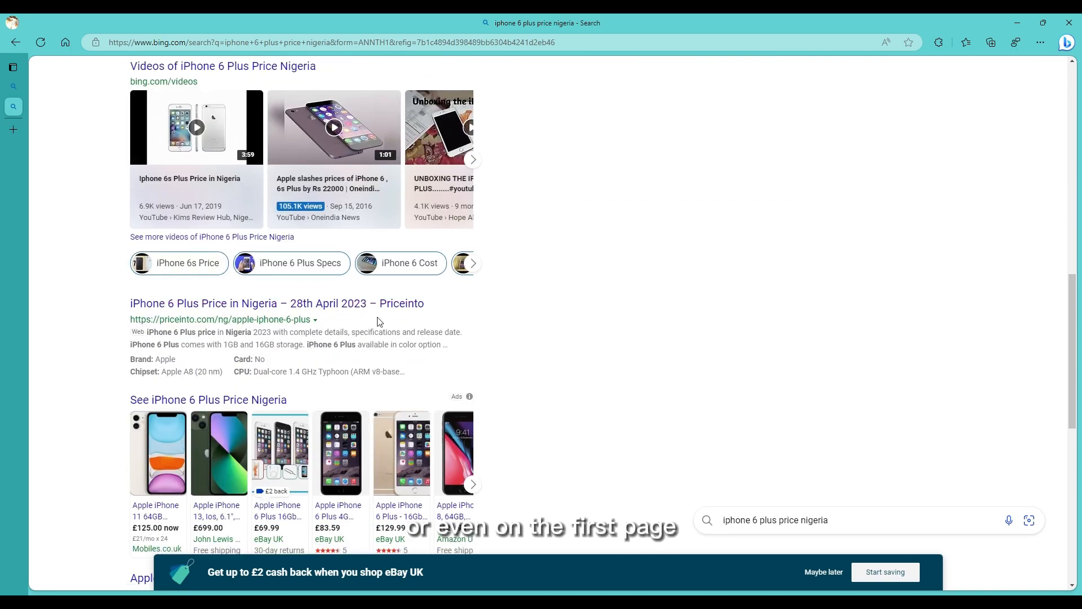
{"action": "scroll", "scroll_direction": "down", "scroll_amount": 3}
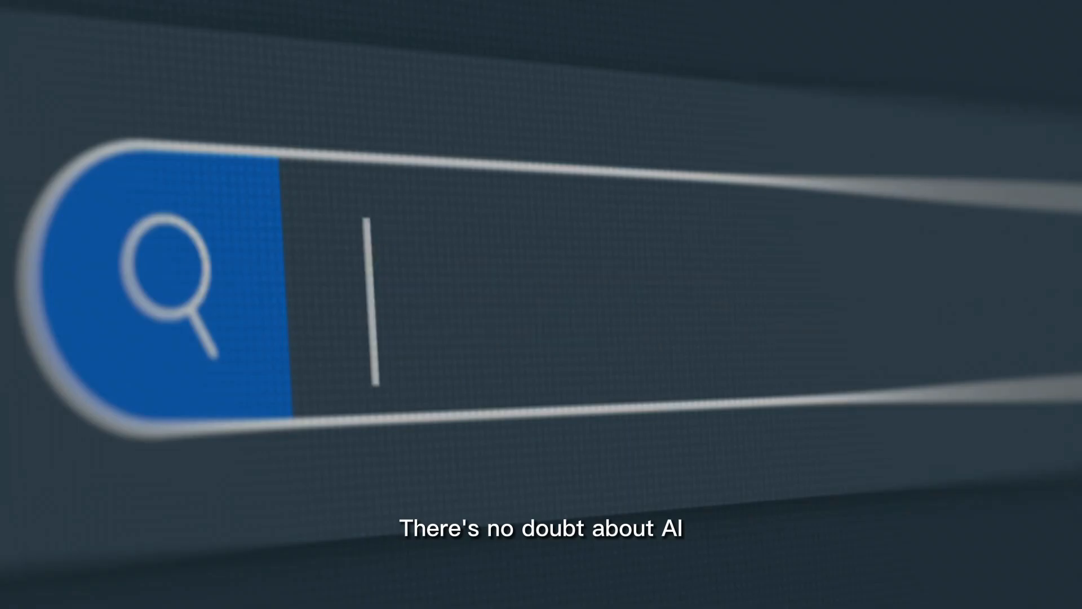
{"action": "type", "text": "Sear"}
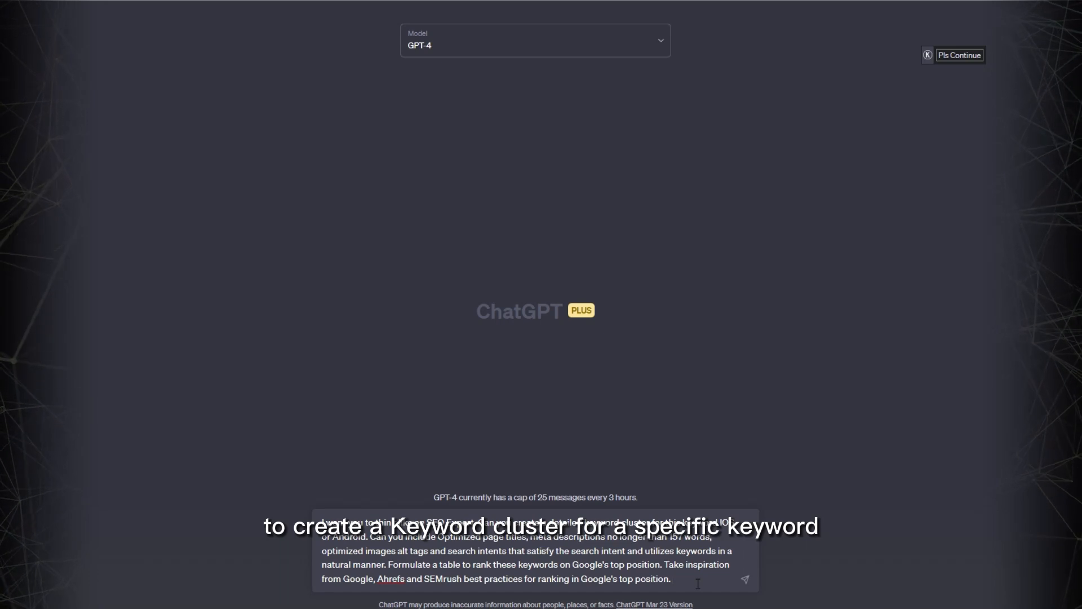
Submit the IOS vs Android keyword-cluster prompt to GPT-4 and scroll through the generated table.
{"action": "left_click", "coordinate": [744, 579]}
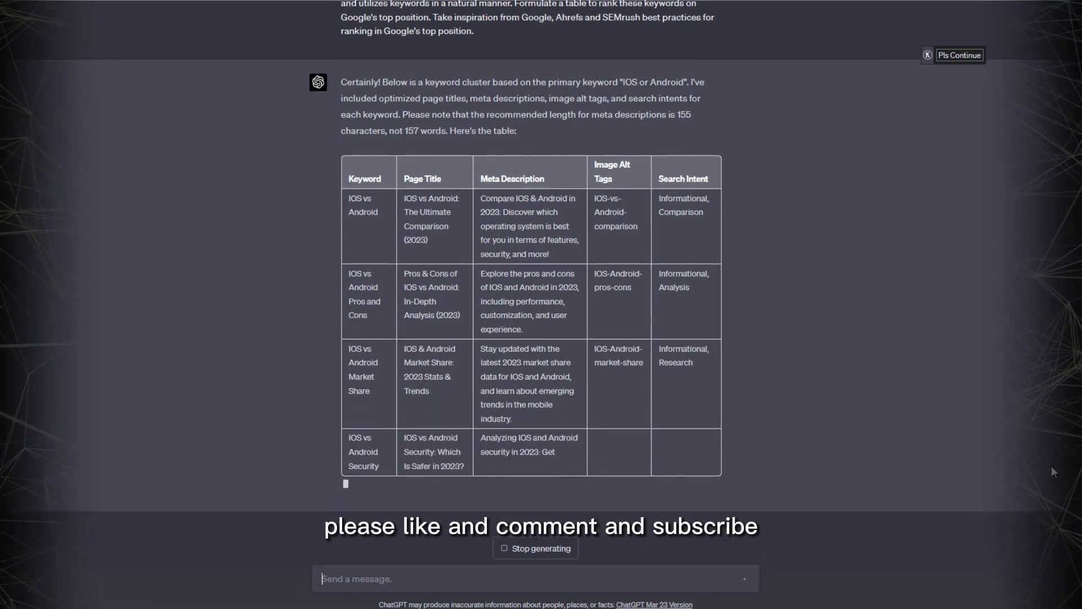
{"action": "scroll", "scroll_direction": "down", "scroll_amount": 3}
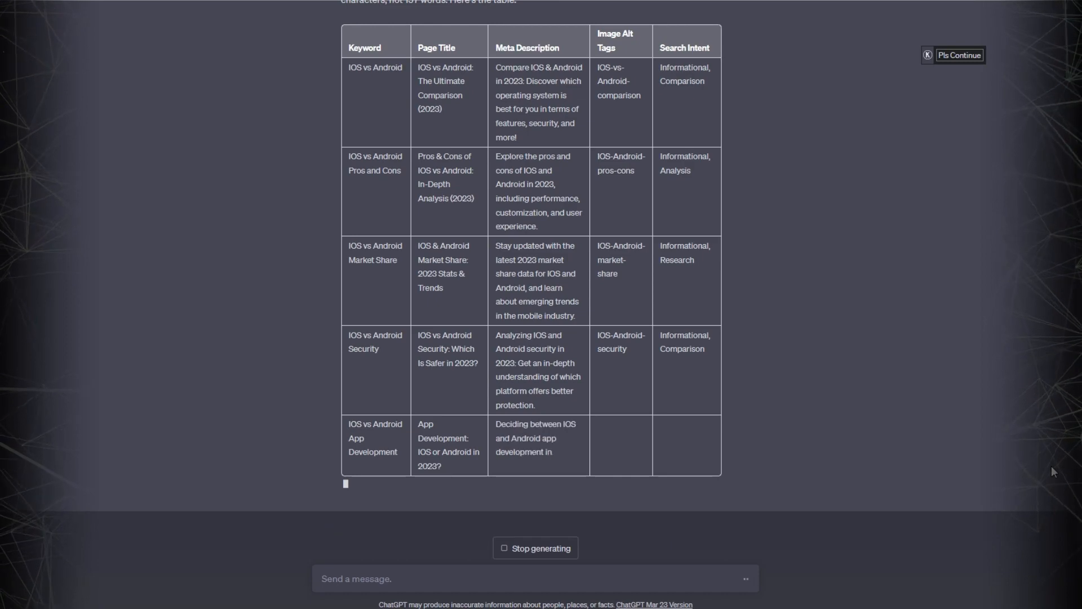